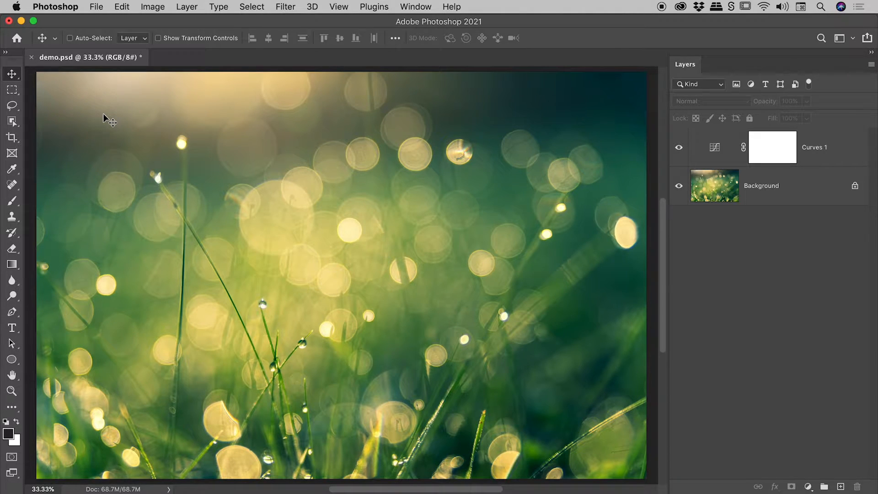
{"action": "mouse_move", "coordinate": [77, 67]}
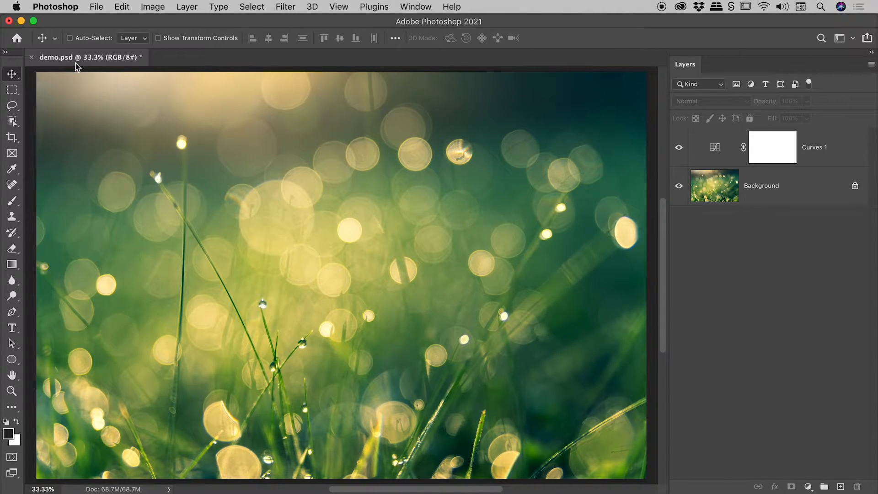
{"action": "mouse_move", "coordinate": [90, 56]}
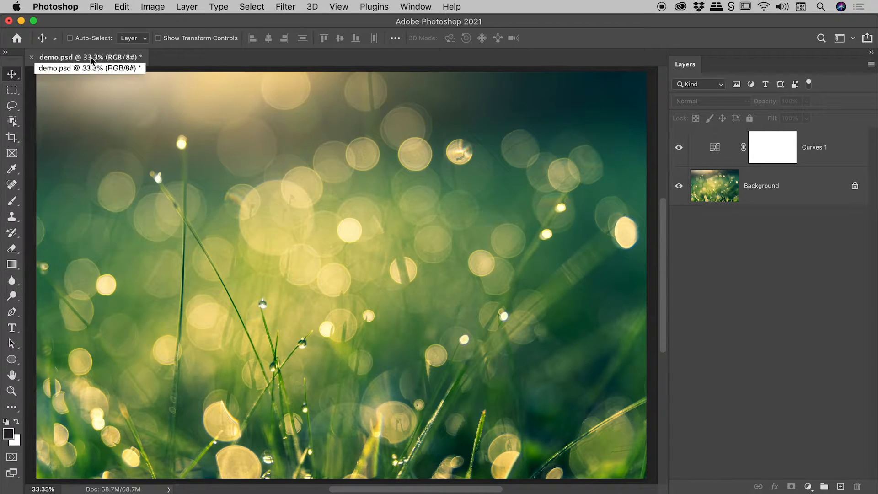
{"action": "mouse_move", "coordinate": [132, 66]}
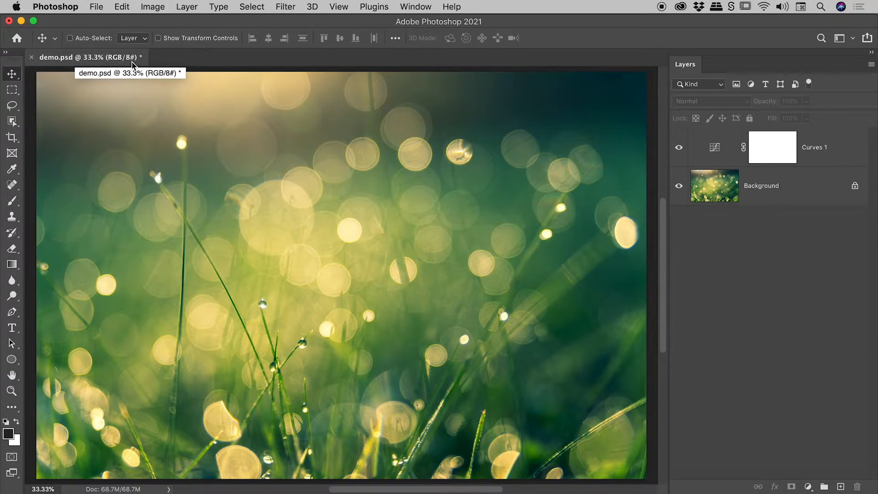
{"action": "mouse_move", "coordinate": [142, 66]}
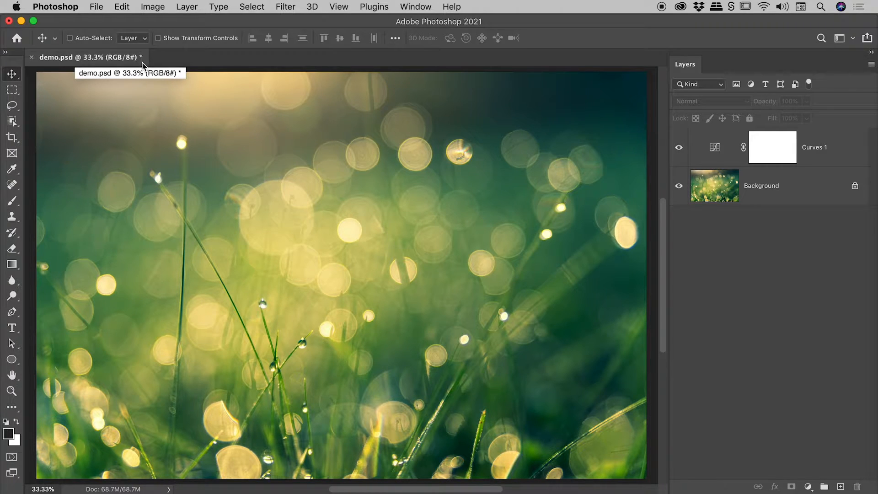
{"action": "mouse_move", "coordinate": [137, 80]}
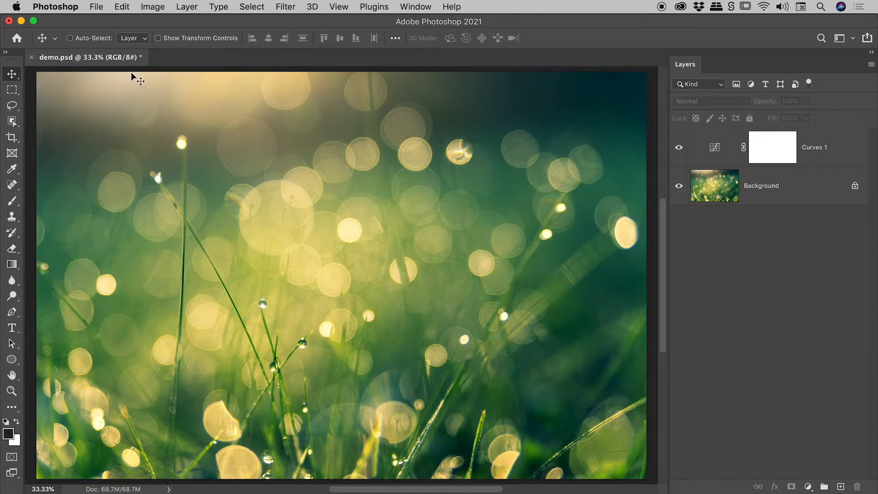
{"action": "mouse_move", "coordinate": [136, 85]}
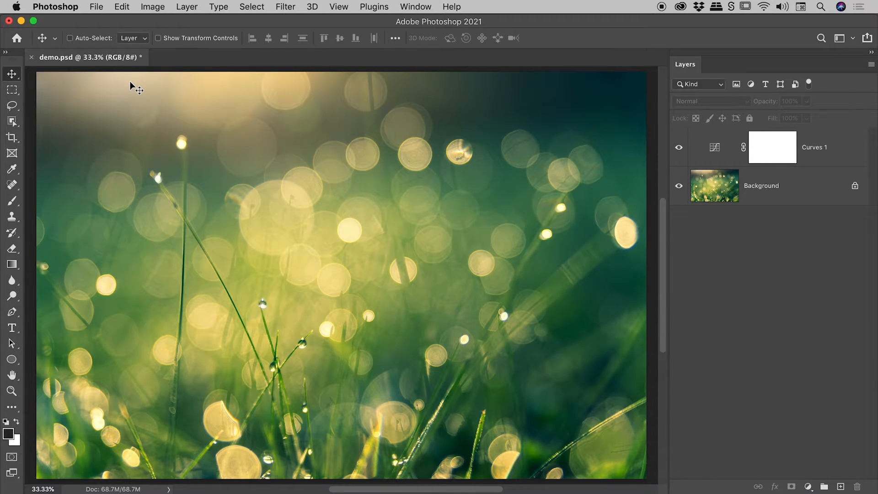
Assign the Working RGB profile sRGB IEC61966-2.1 to demo.psd via Edit > Assign Profile
{"action": "left_click", "coordinate": [122, 7]}
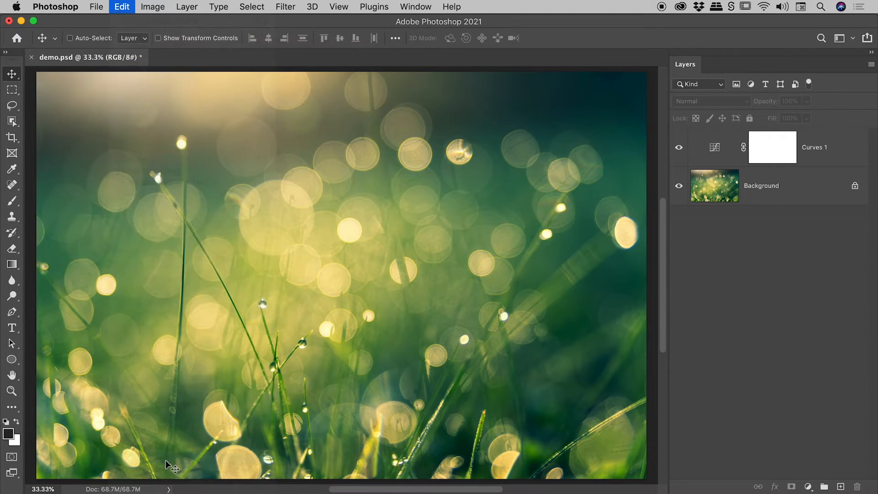
{"action": "left_click", "coordinate": [121, 6]}
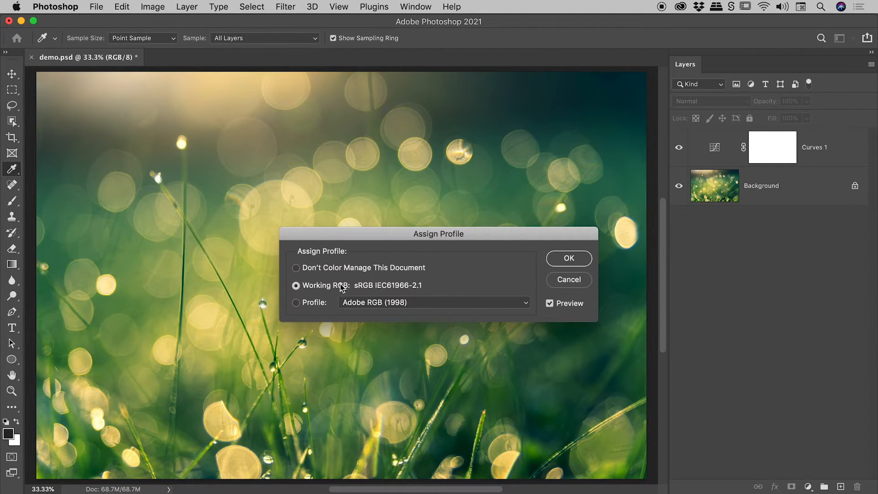
{"action": "mouse_move", "coordinate": [369, 290]}
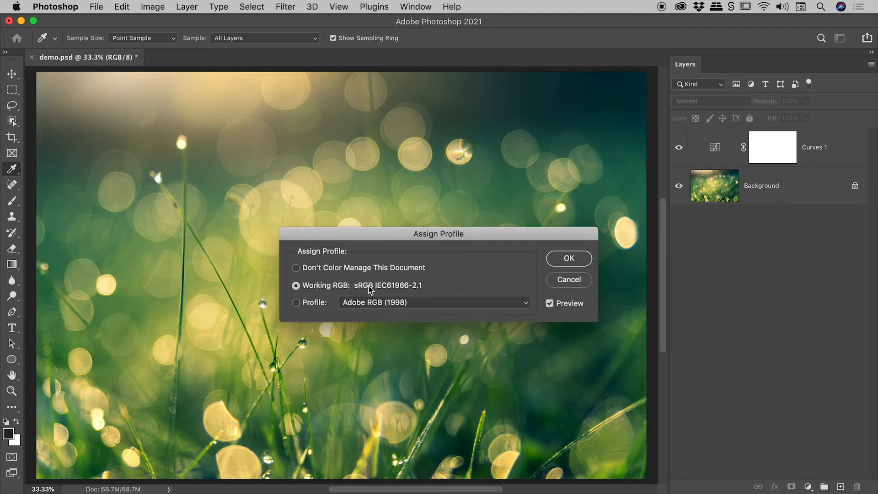
{"action": "left_click", "coordinate": [568, 258]}
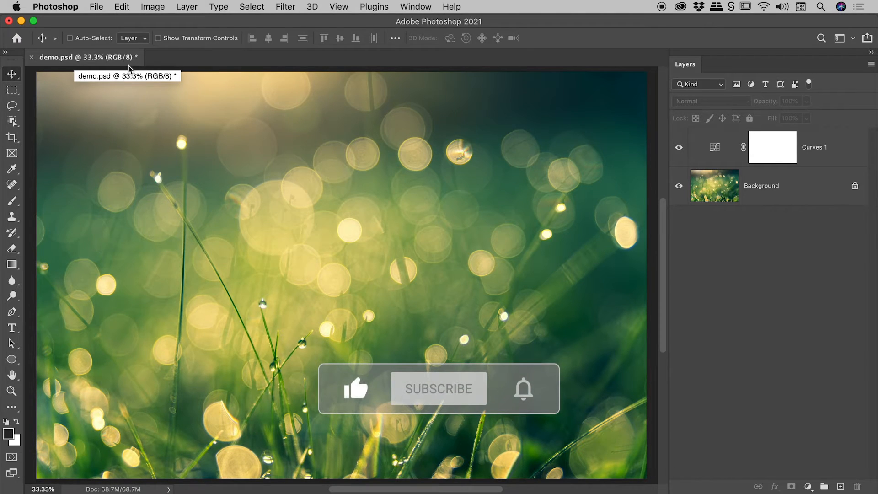
Reveal the File menu's Save commands for the still-unsaved demo.psd
{"action": "left_click", "coordinate": [438, 388]}
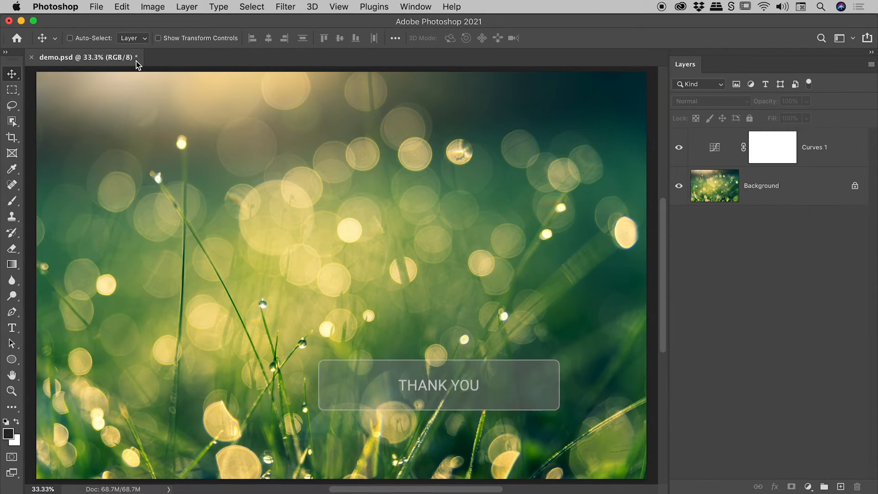
{"action": "left_click", "coordinate": [96, 6]}
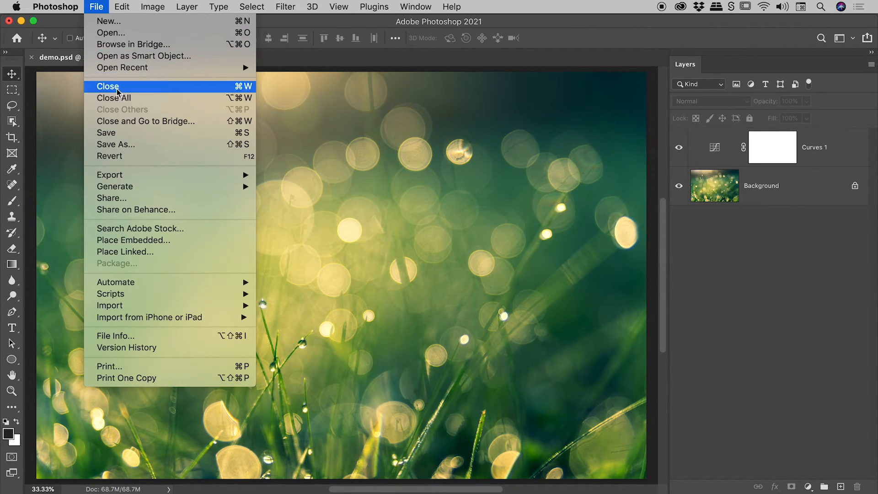